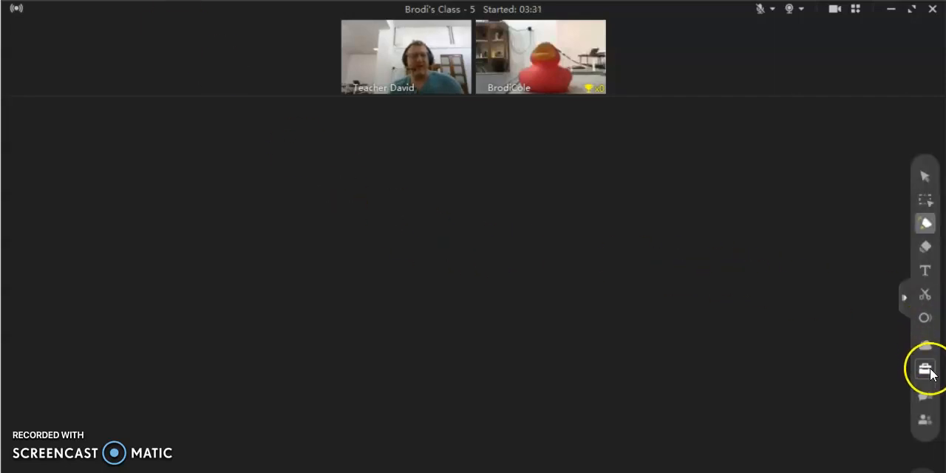
Step: Launch the in-class Browser from the expanded Toolbox tool list
click(926, 369)
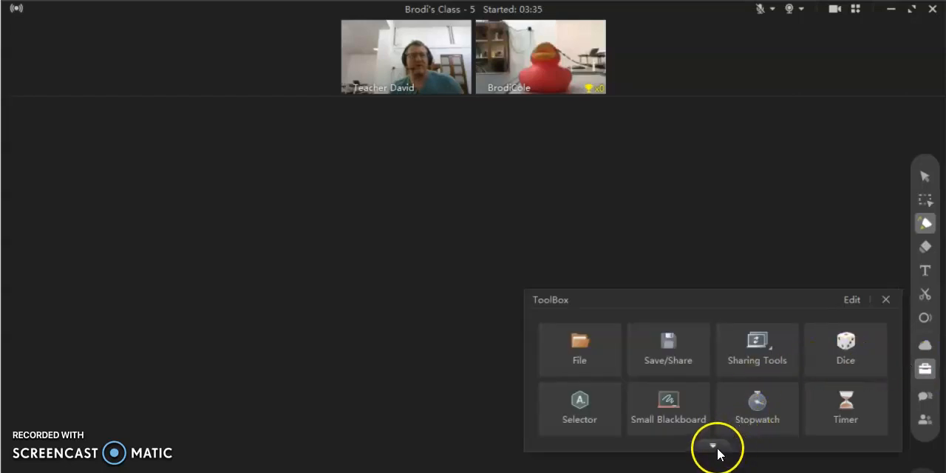
click(713, 447)
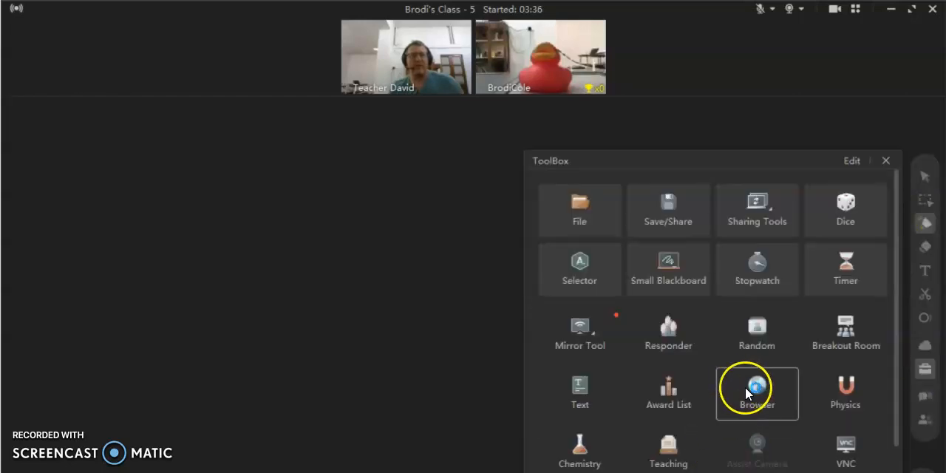
click(757, 392)
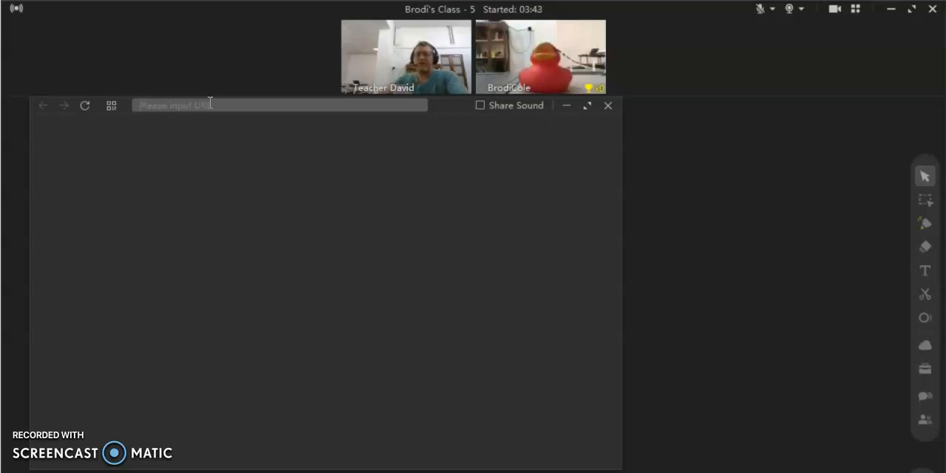
Step: Enter thetutorresource.com in the browser's address field to load the site
text(the)
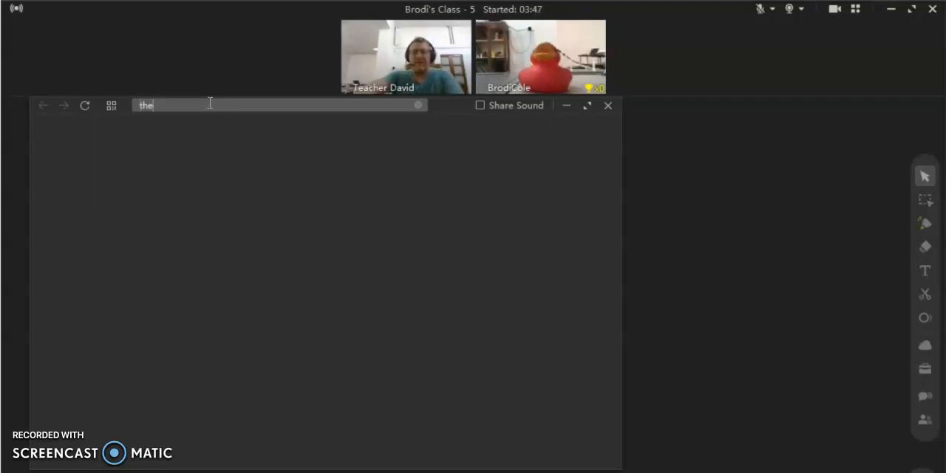
text(tut)
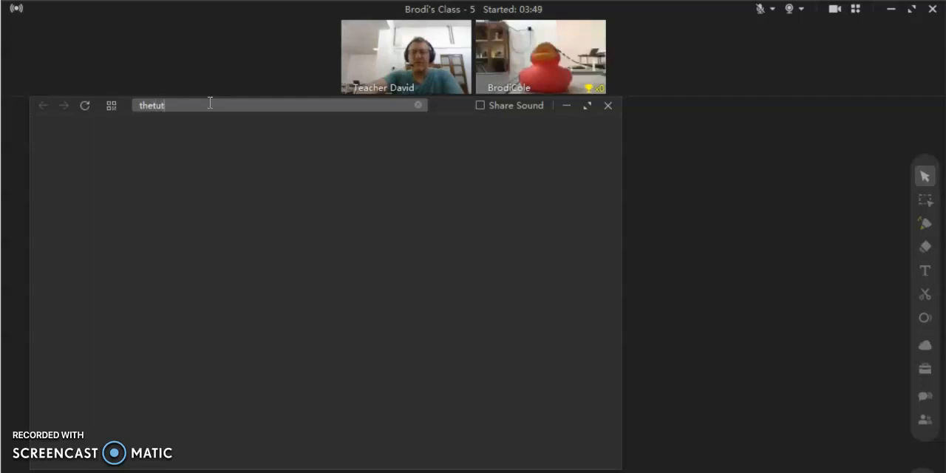
text(torresource.com)
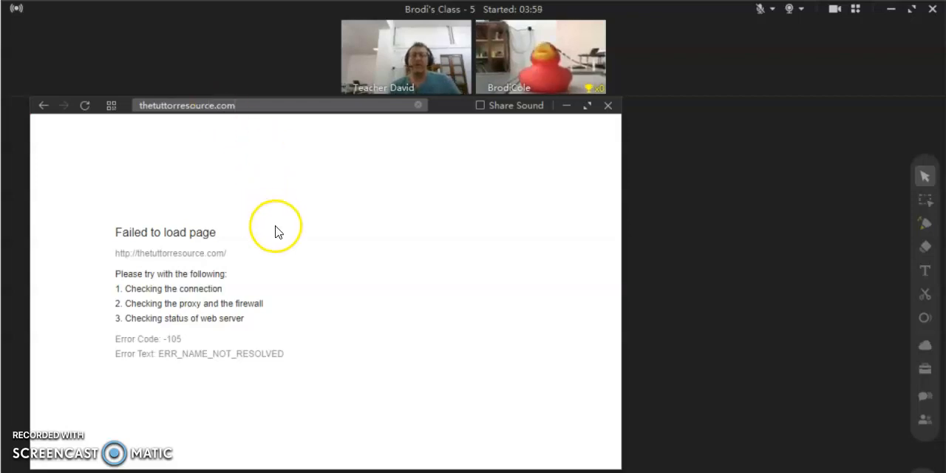
mouse_move(132, 109)
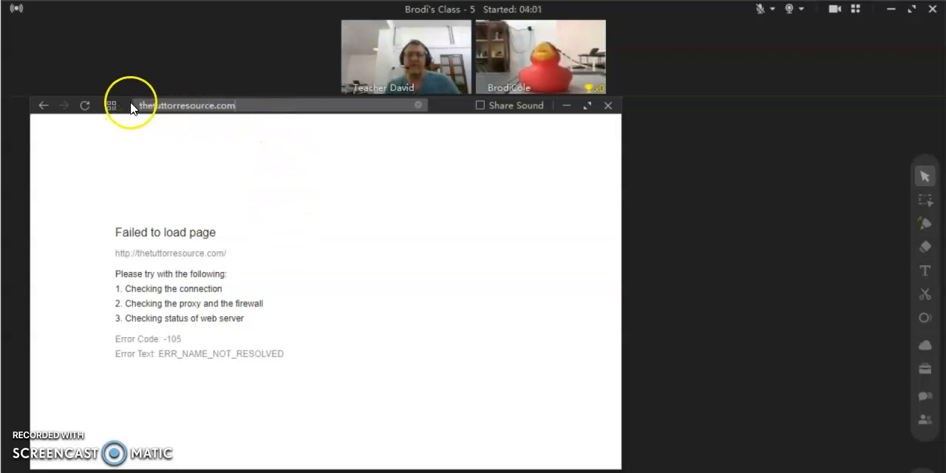
mouse_move(268, 145)
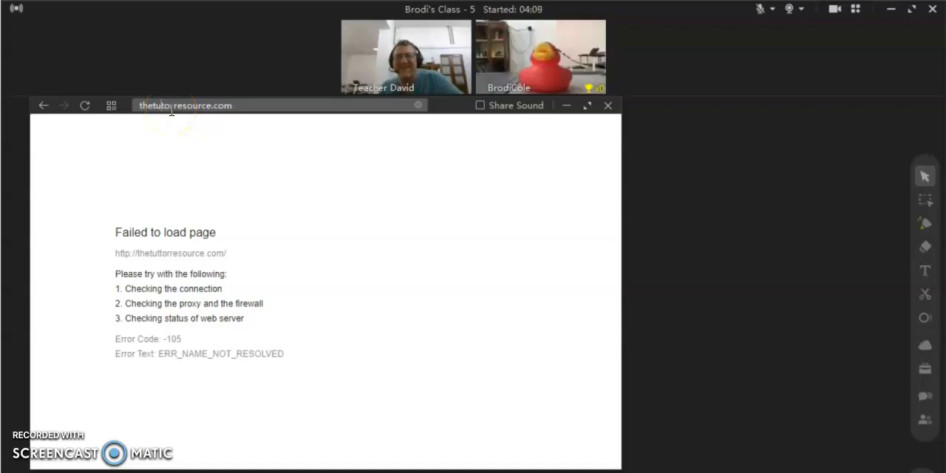
mouse_move(259, 145)
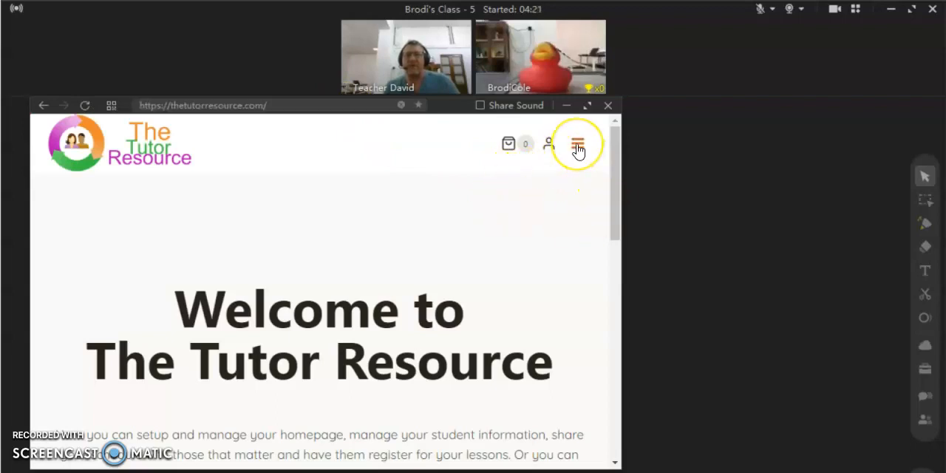
Step: Open The Tutor Resource site's hamburger navigation menu
click(576, 144)
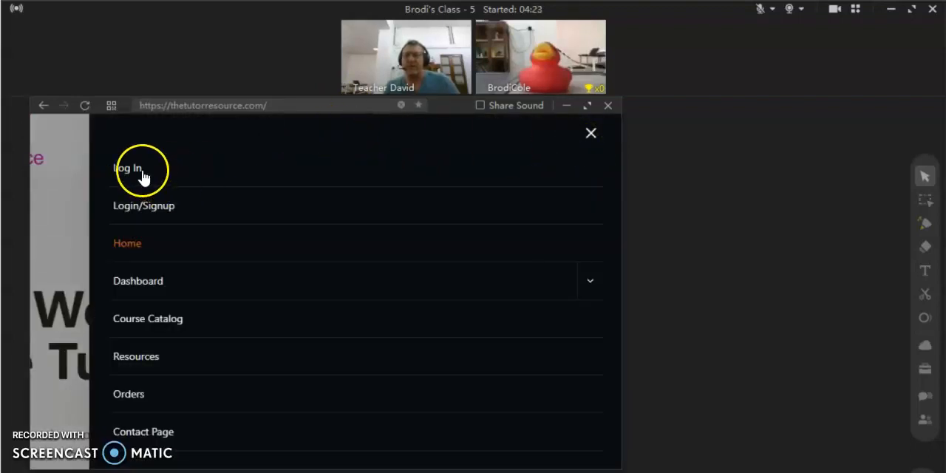
mouse_move(148, 299)
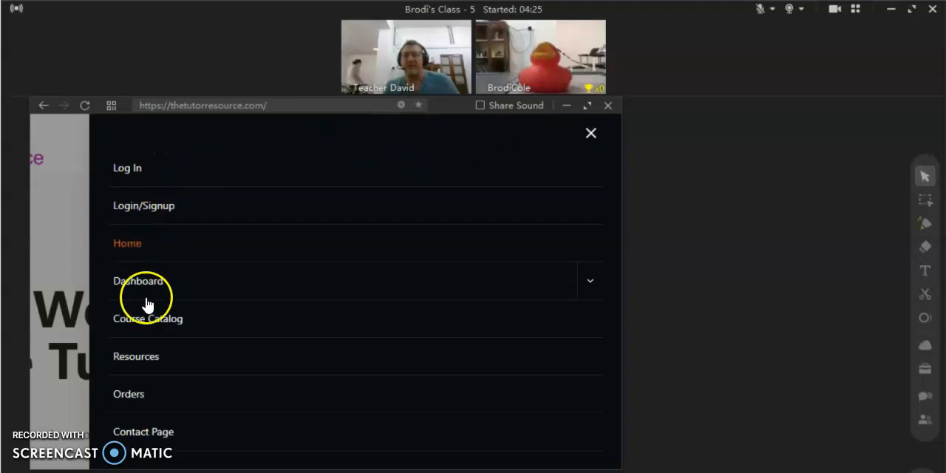
mouse_move(164, 210)
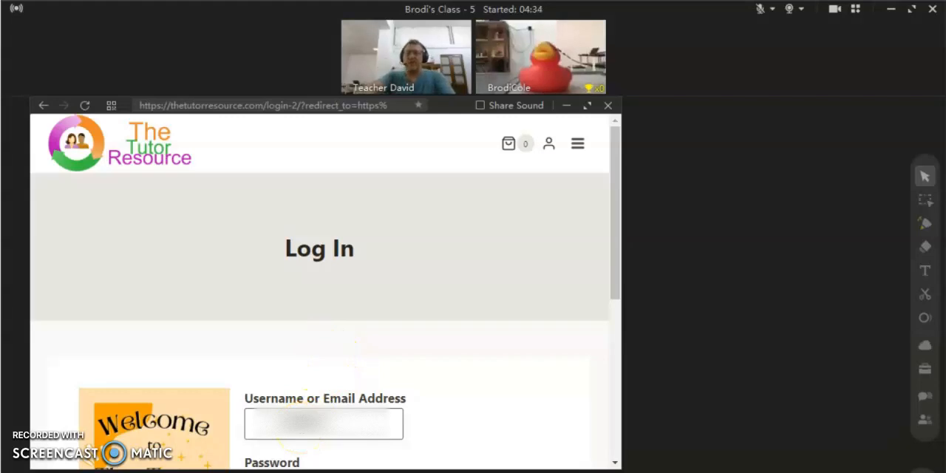
Step: Enter the teacher username and password and submit the Log In form
click(323, 423)
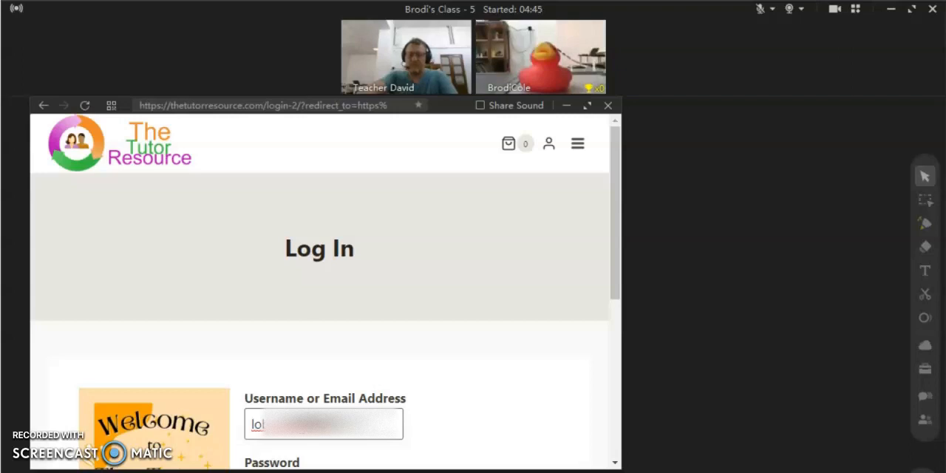
scroll(down, 3)
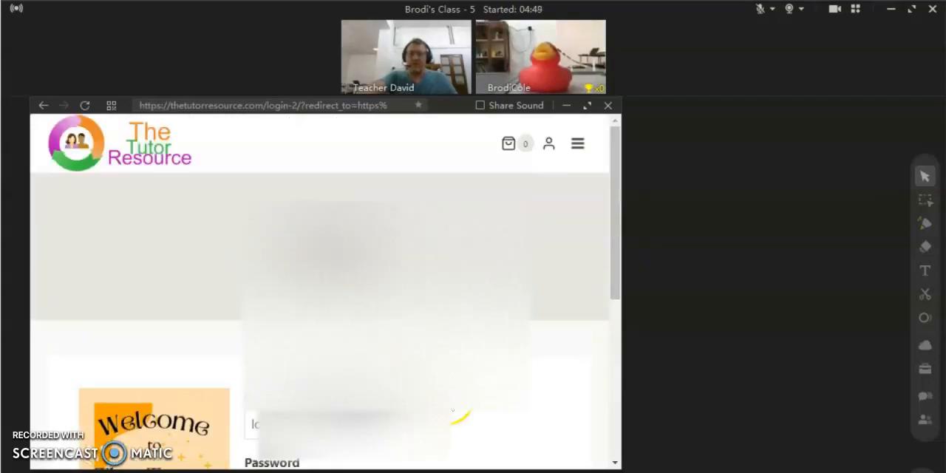
scroll(down, 3)
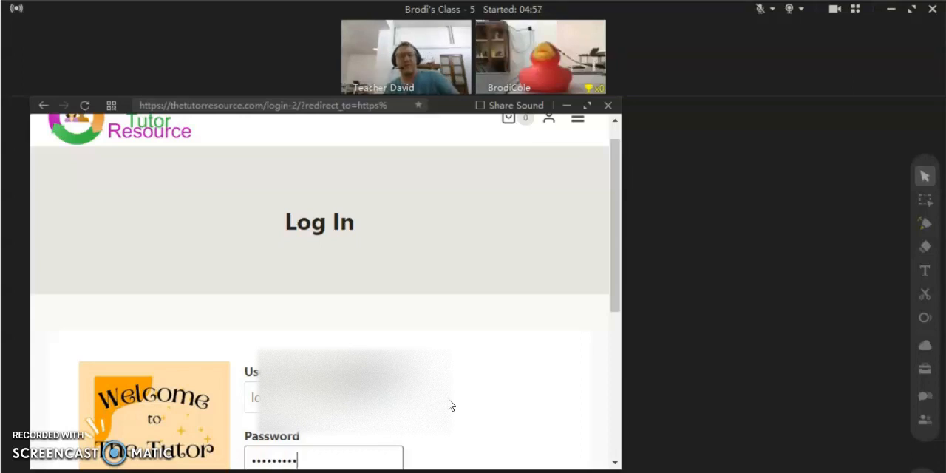
scroll(down, 3)
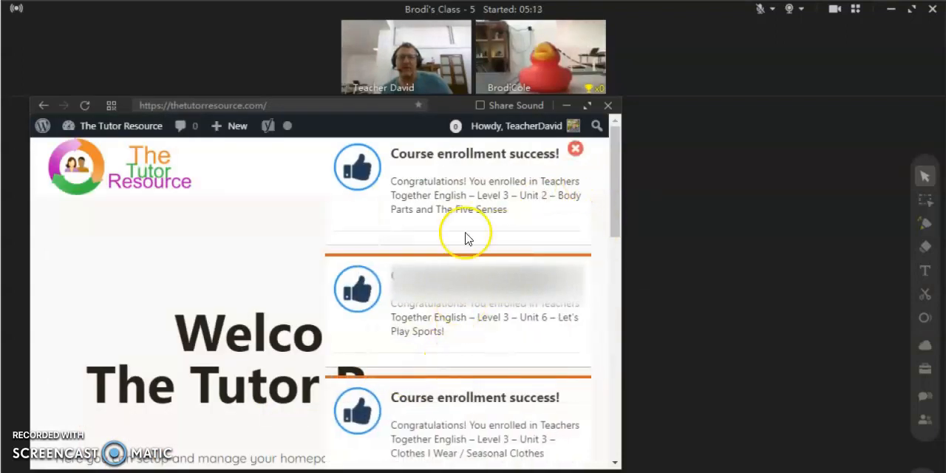
mouse_move(485, 326)
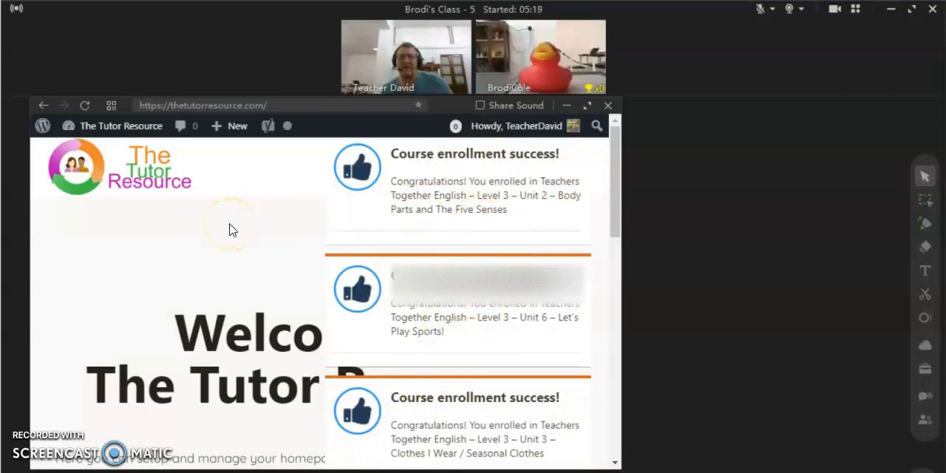
mouse_move(274, 195)
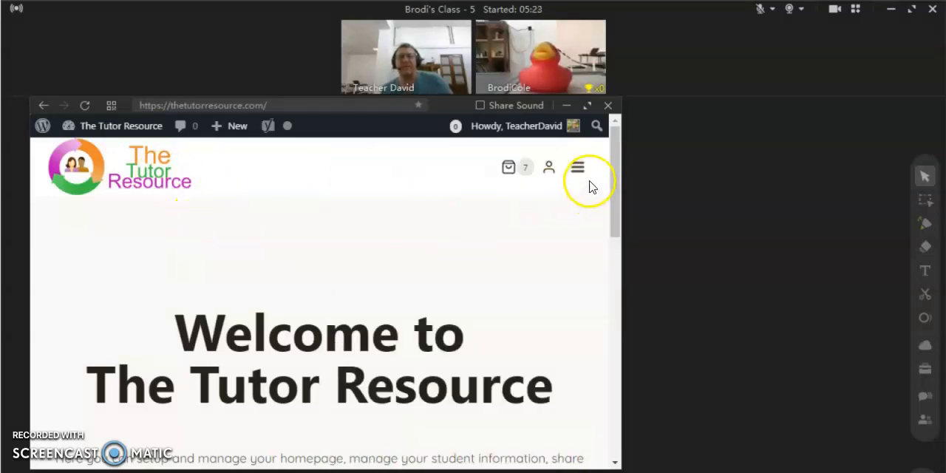
Step: Navigate via the hamburger menu's Dashboard section to My Courses
click(577, 166)
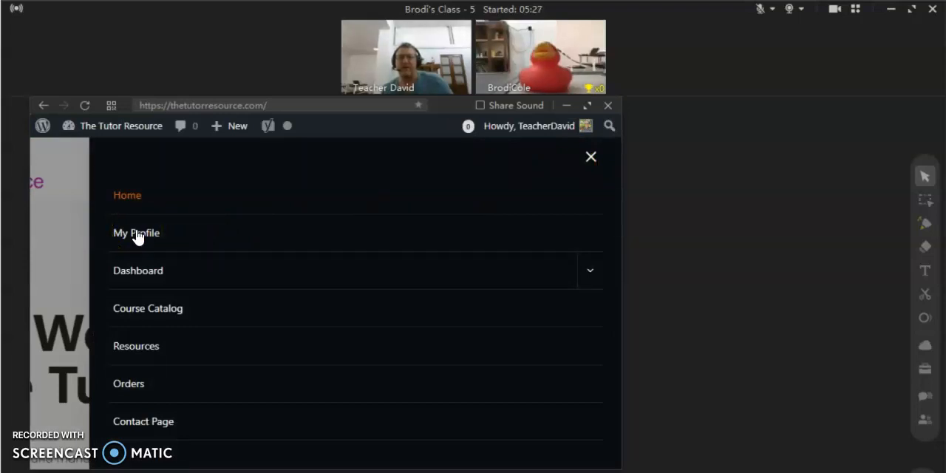
mouse_move(591, 278)
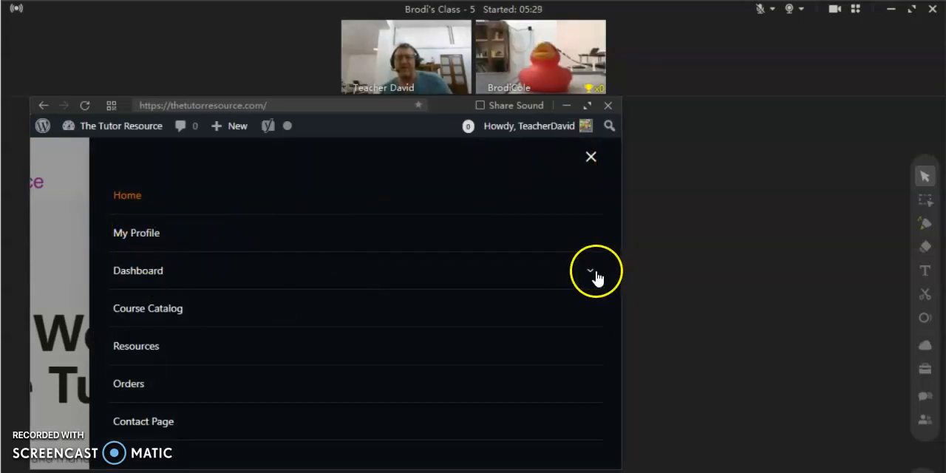
click(594, 273)
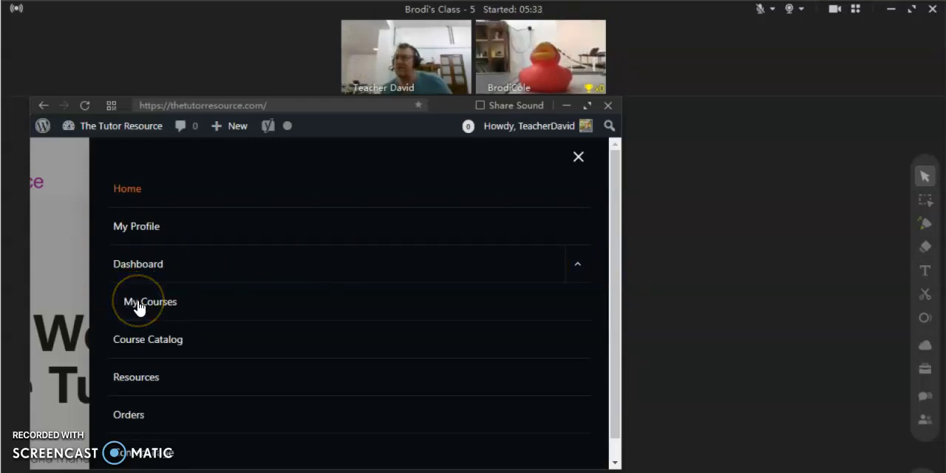
click(578, 156)
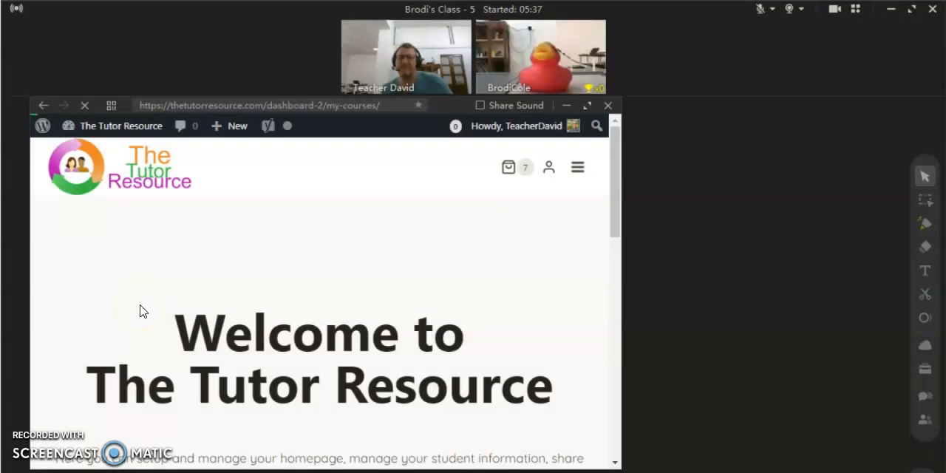
Step: Copy the My Courses URL from the address bar and close the browser
scroll(down, 3)
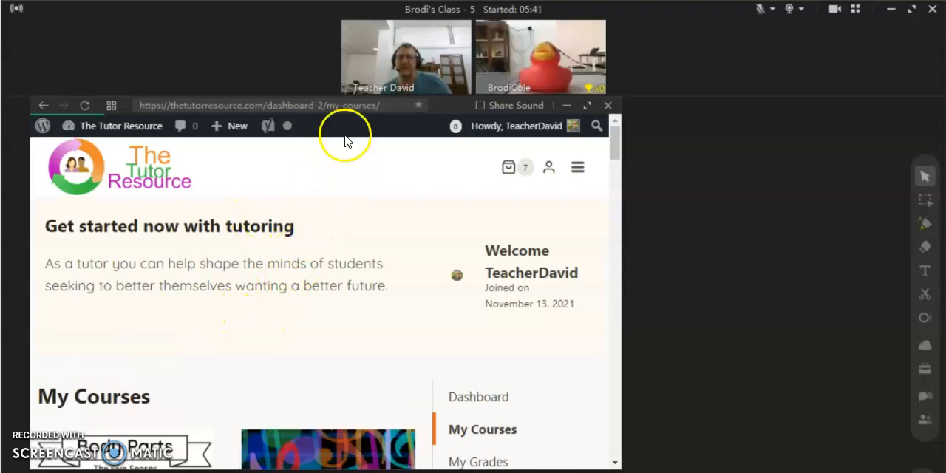
click(259, 105)
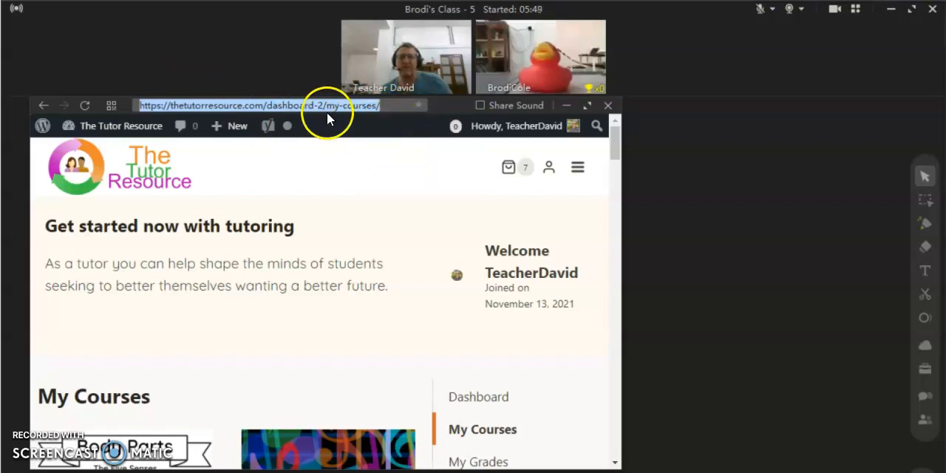
click(608, 105)
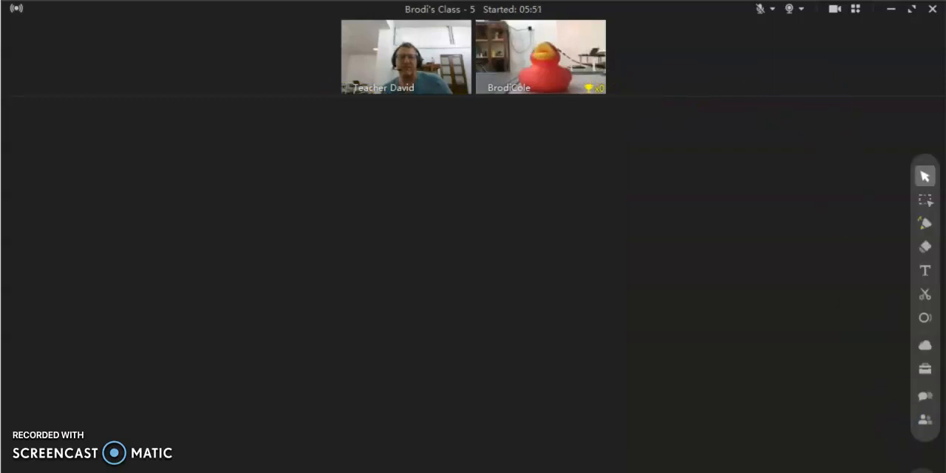
Step: Reopen the Browser and use 'Paste and share to' on the copied address
click(925, 369)
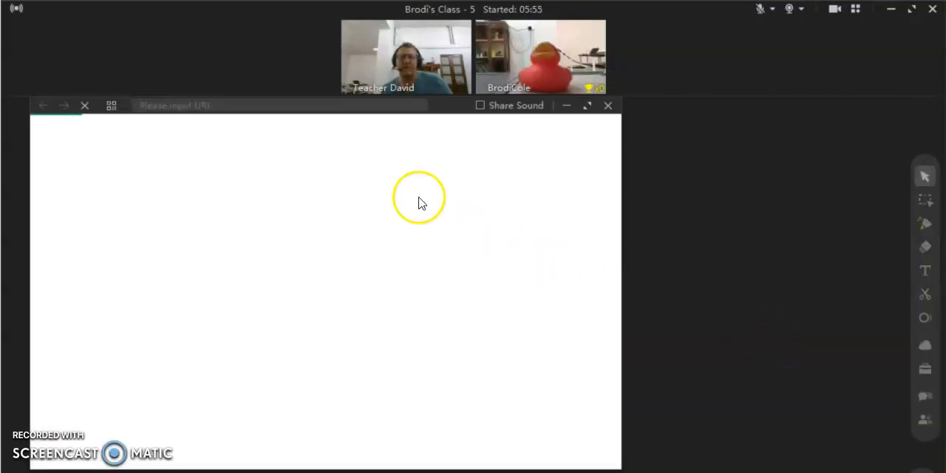
right_click(195, 105)
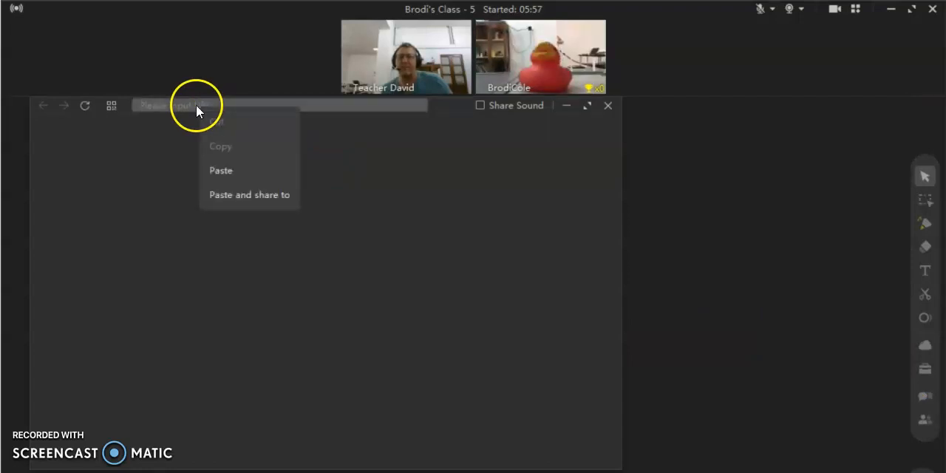
click(222, 170)
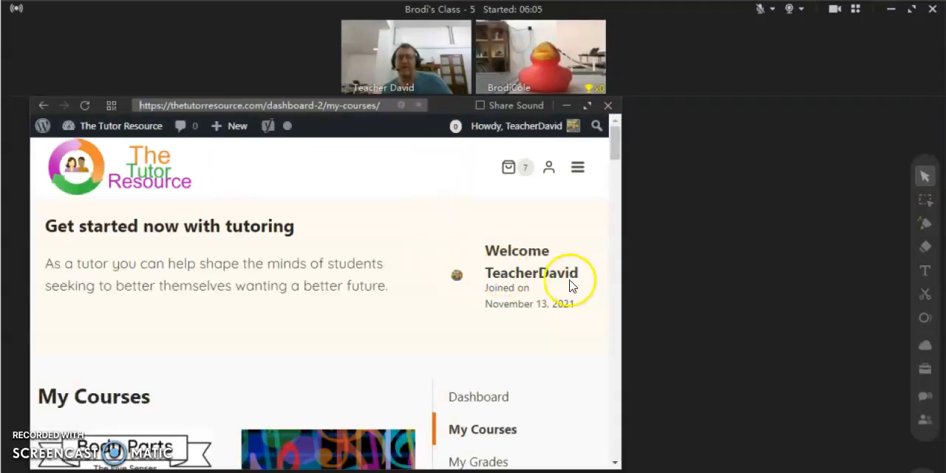
Step: Open the Level 5 Unit 9 Sound & Light course from My Courses
scroll(down, 3)
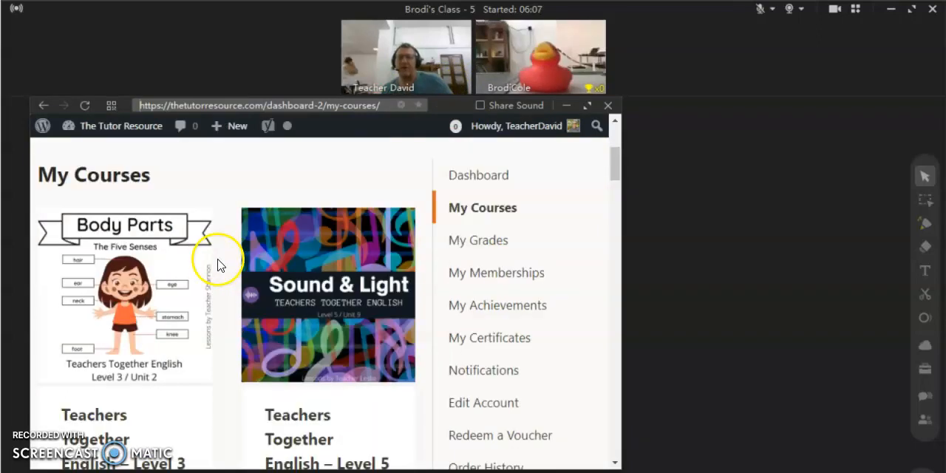
scroll(down, 3)
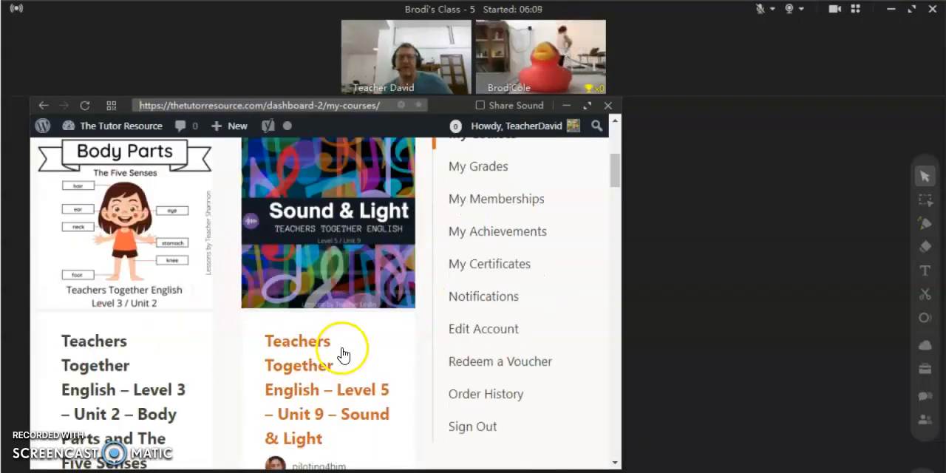
scroll(down, 3)
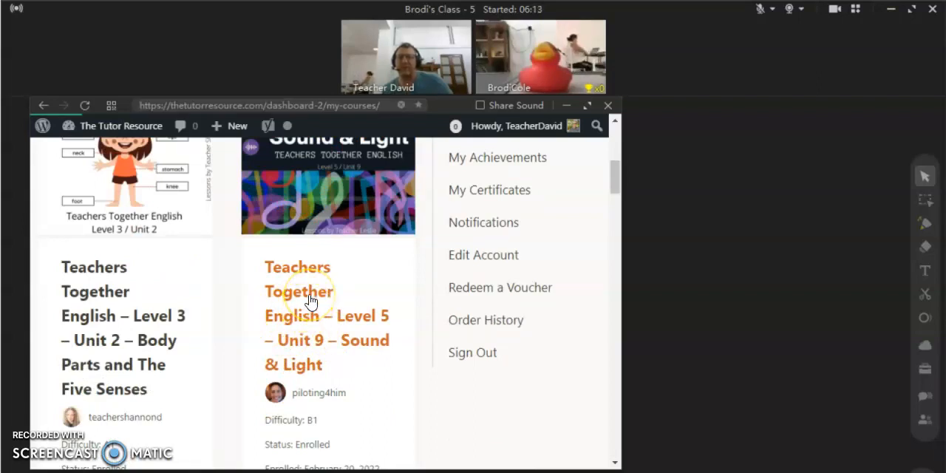
click(310, 291)
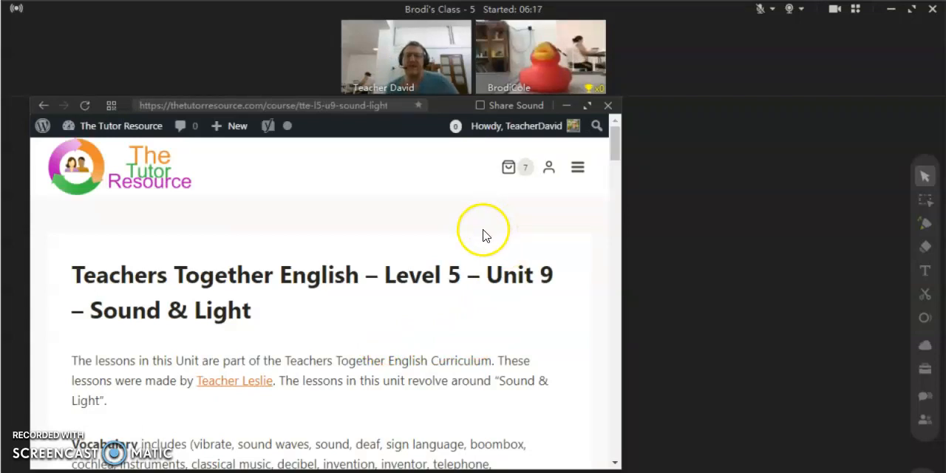
Step: Reach the 'Sound and It's Uses!' lesson's embedded Google Slides and its context menu
scroll(down, 3)
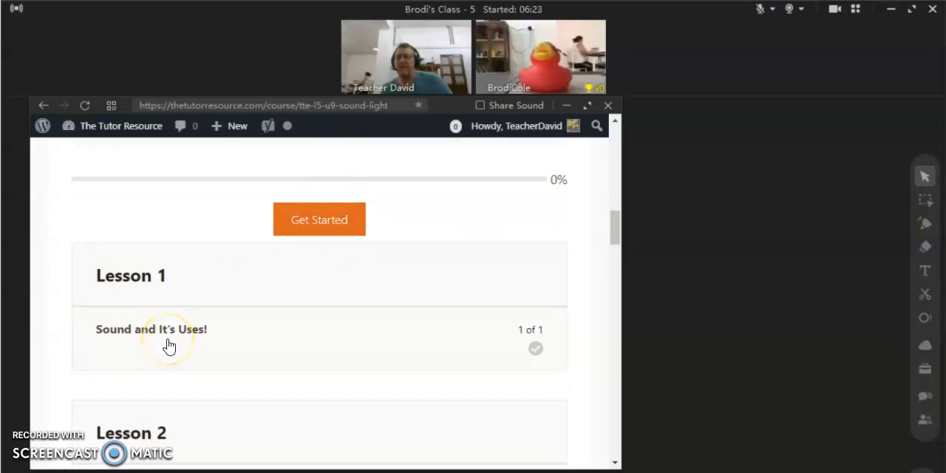
scroll(down, 3)
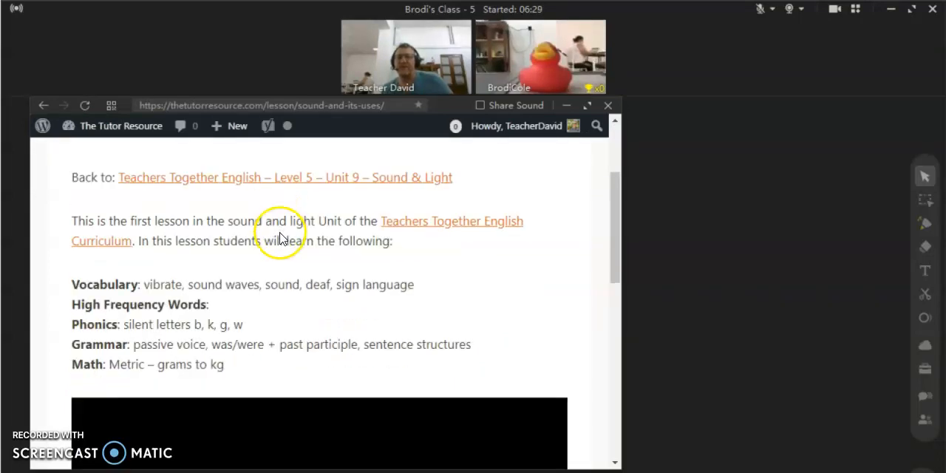
mouse_move(299, 280)
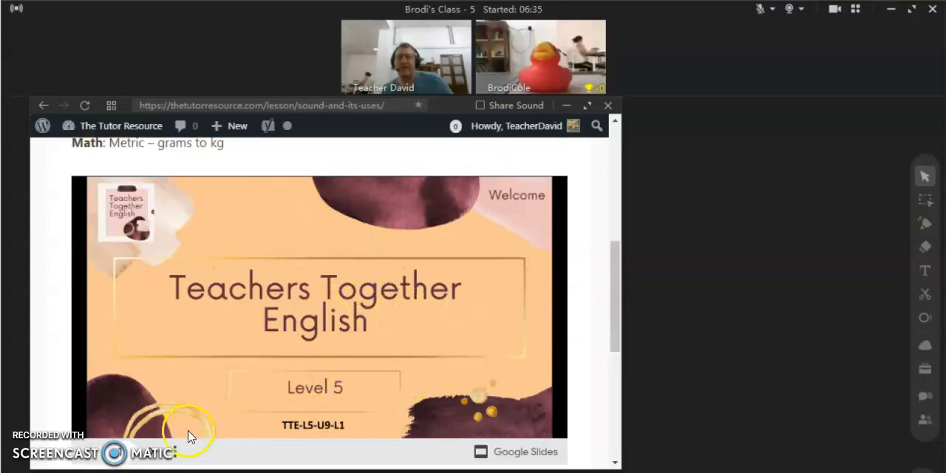
right_click(189, 429)
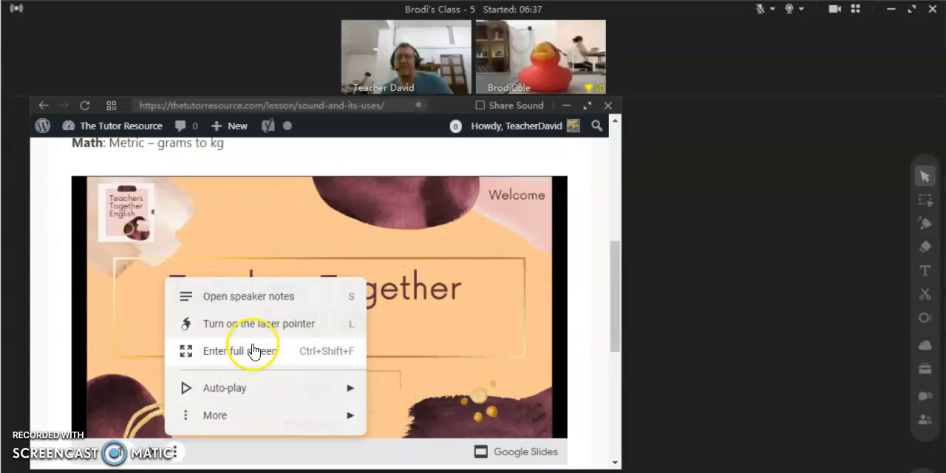
Step: Enter full-screen presentation of the lesson slides via 'Enter full screen'
click(240, 350)
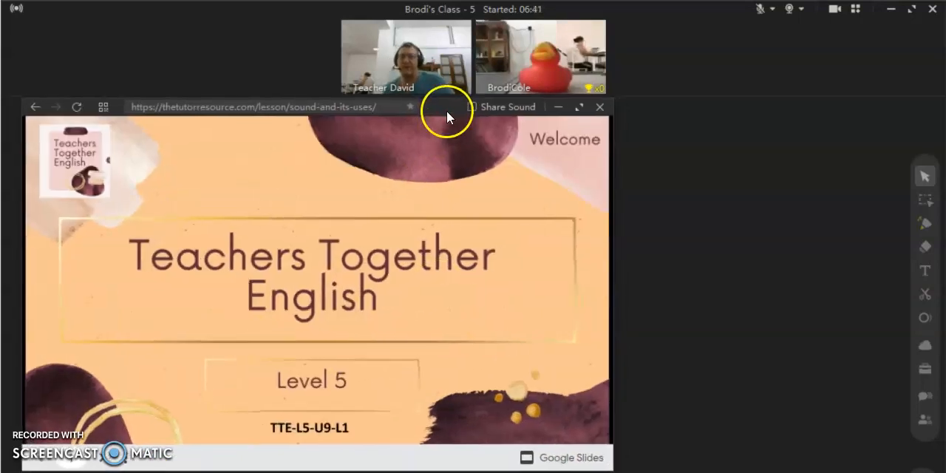
mouse_move(603, 224)
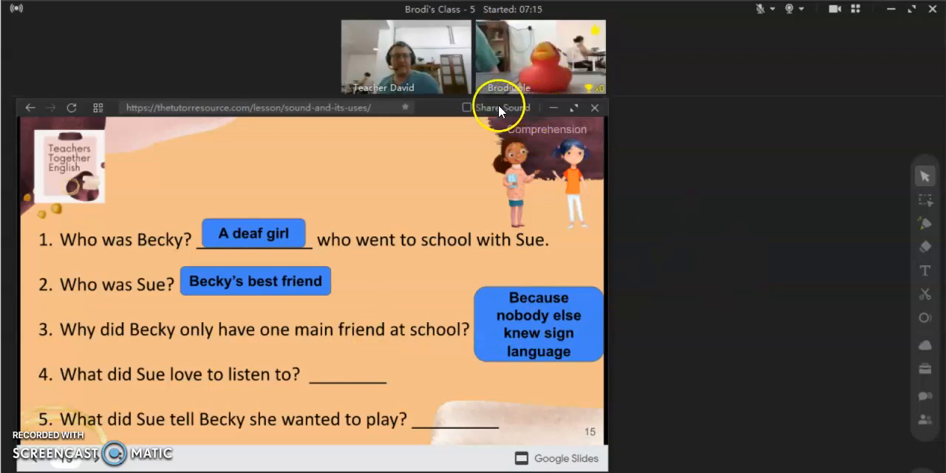
mouse_move(657, 162)
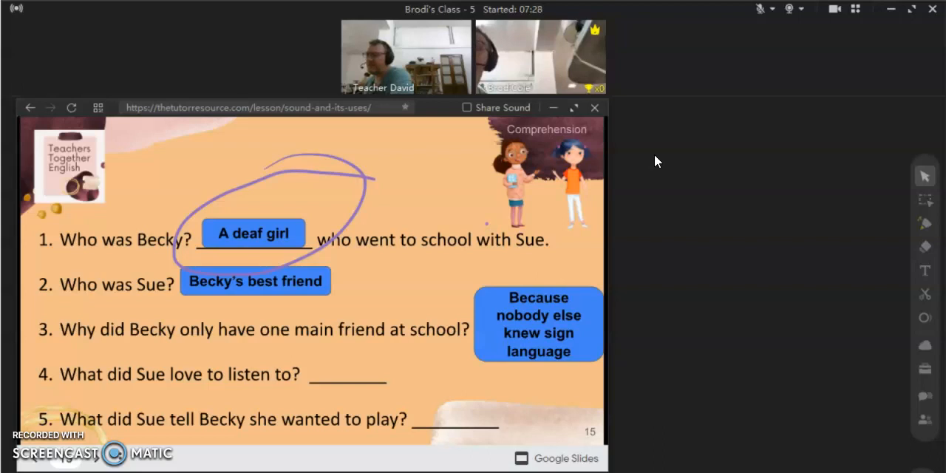
Step: Circle 'A deaf girl' with the pen and write 'fge' beside it
drag(398, 170, 398, 267)
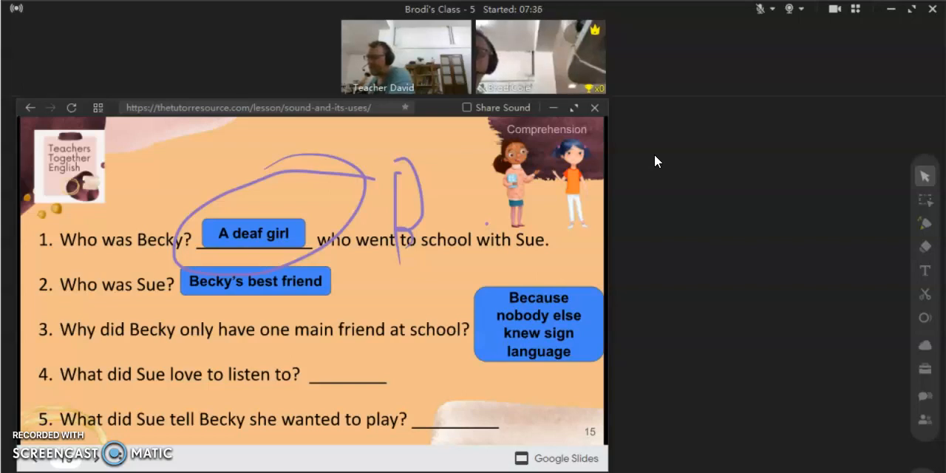
text(fge)
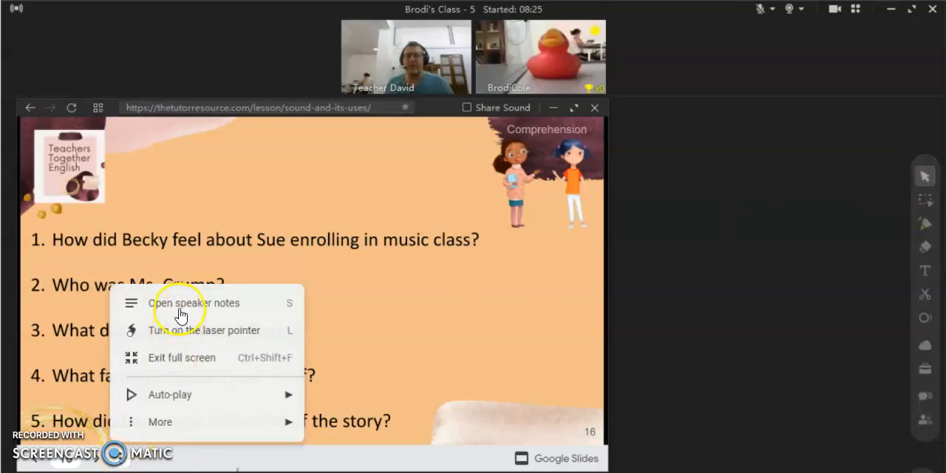
mouse_move(183, 331)
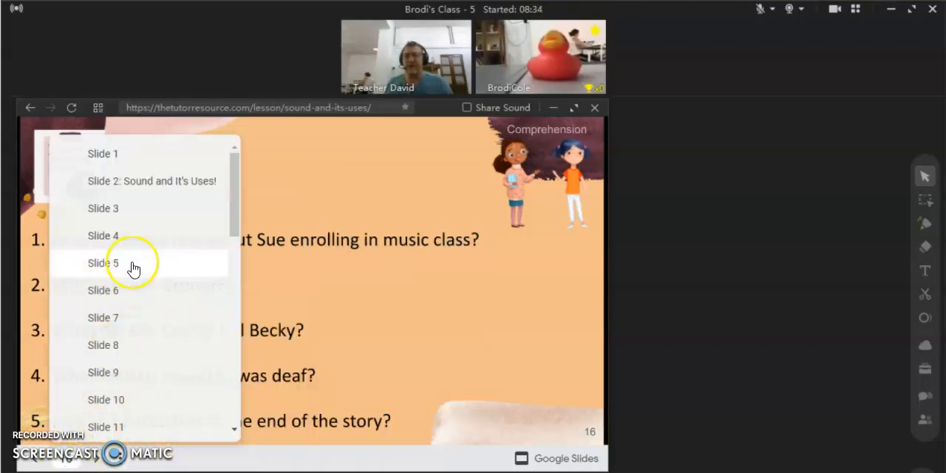
mouse_move(150, 180)
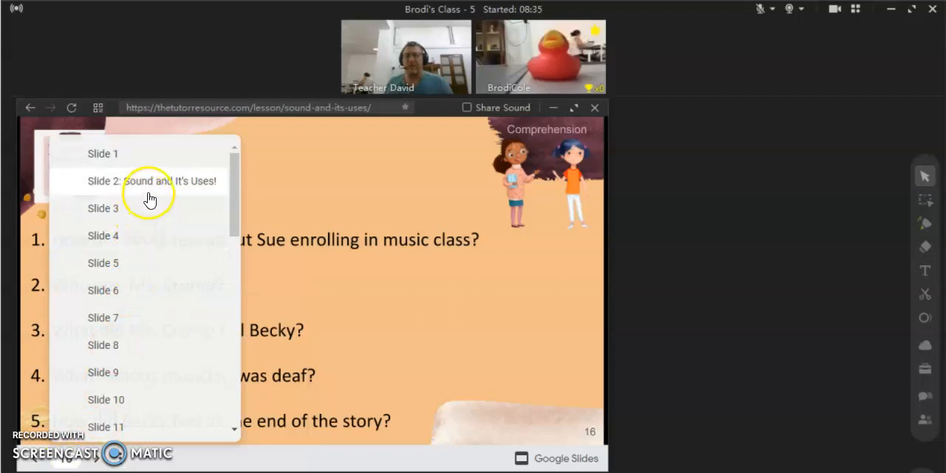
mouse_move(148, 263)
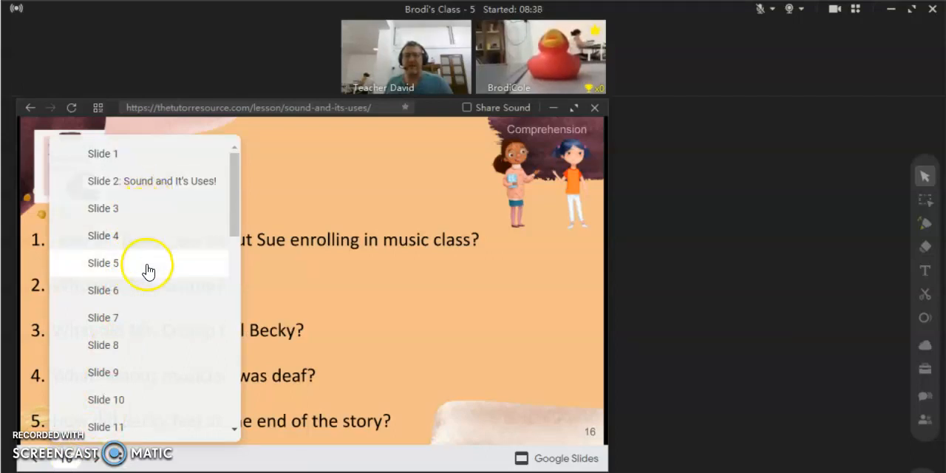
mouse_move(146, 224)
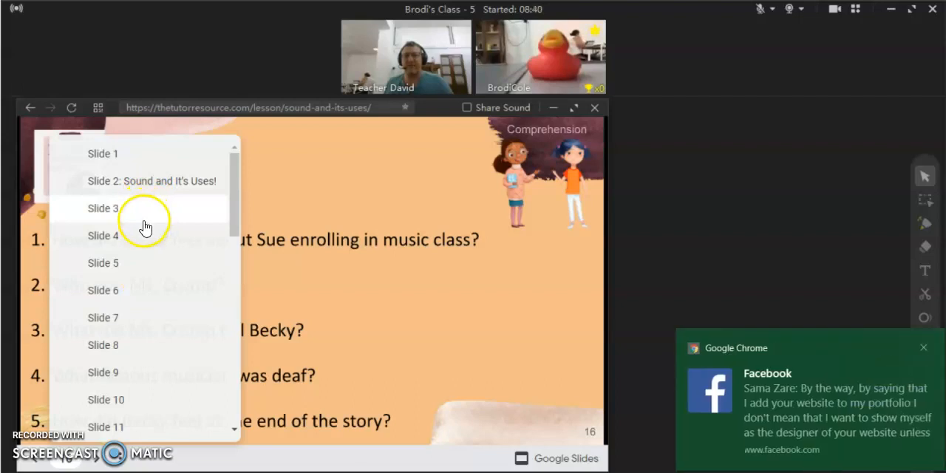
mouse_move(136, 429)
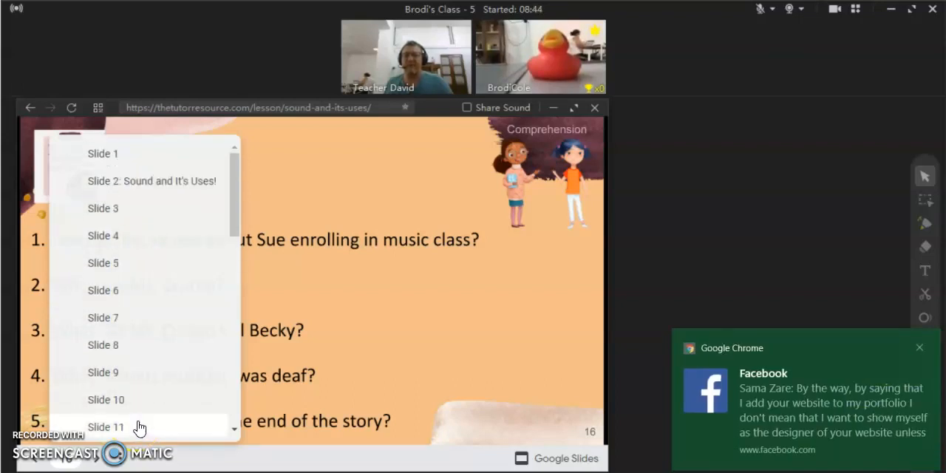
scroll(down, 3)
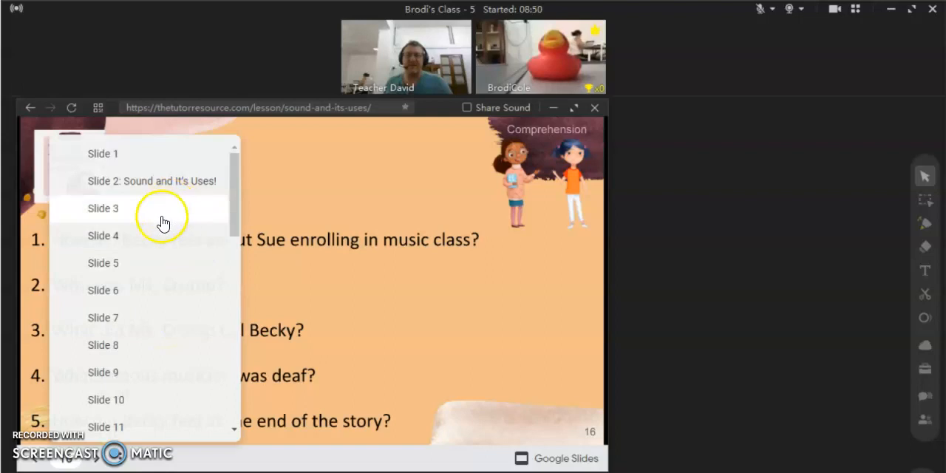
mouse_move(163, 189)
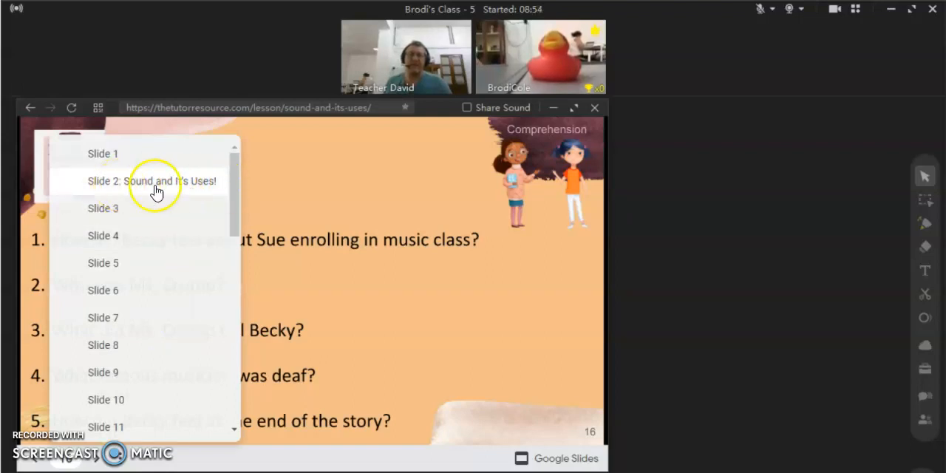
mouse_move(140, 258)
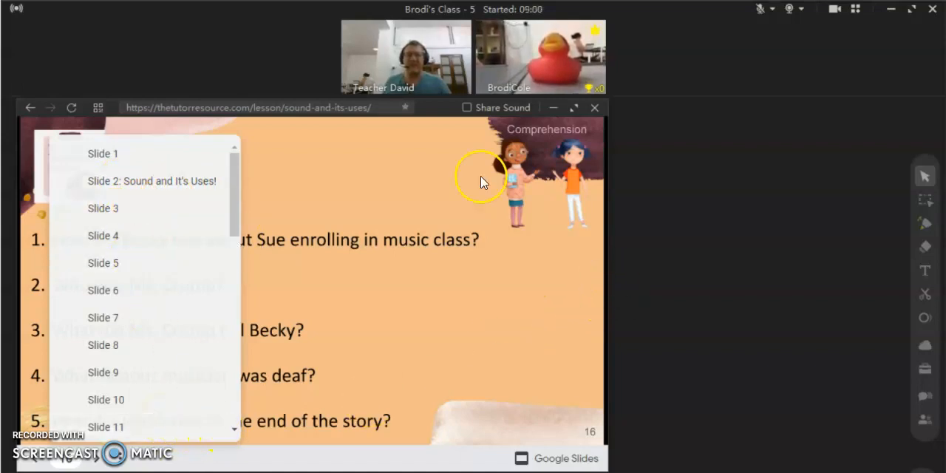
click(289, 107)
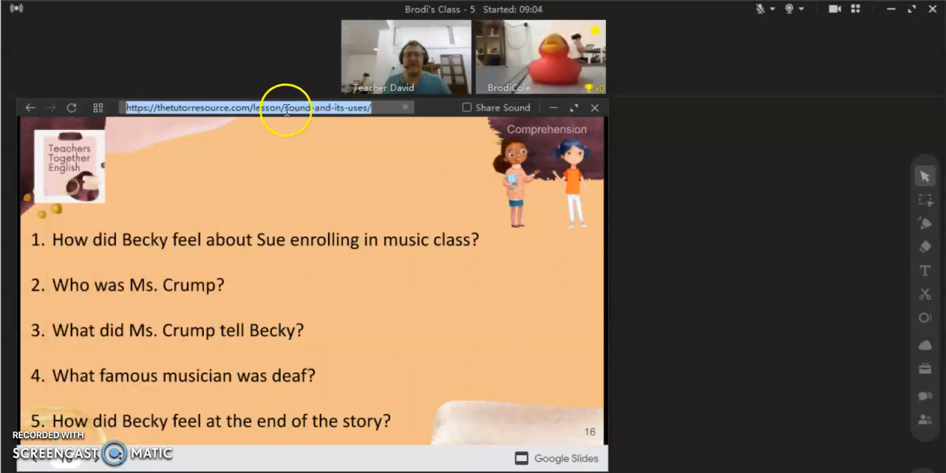
Step: Go back from the Sound & Light slides to My Courses and scroll down toward 'Let's Play Sports!'
click(31, 106)
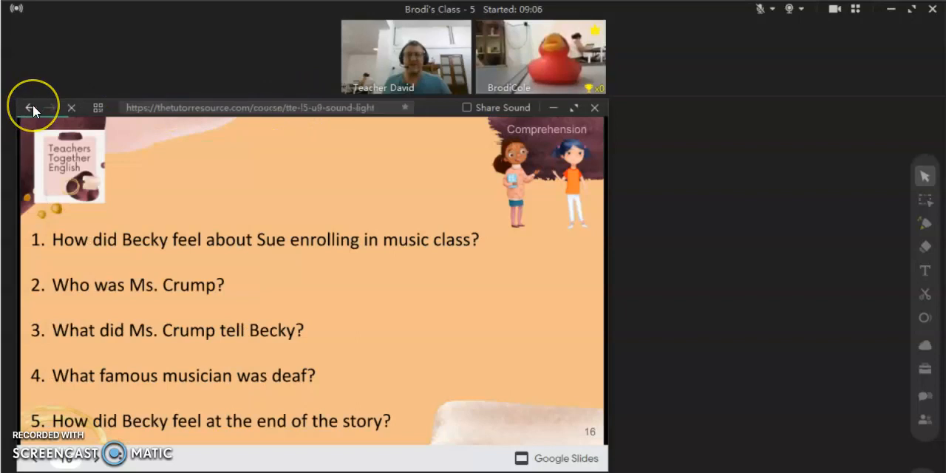
click(31, 107)
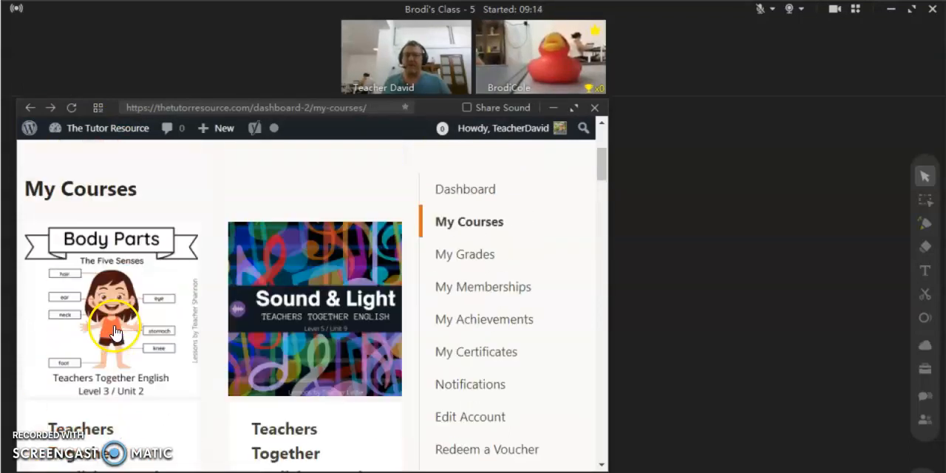
scroll(down, 3)
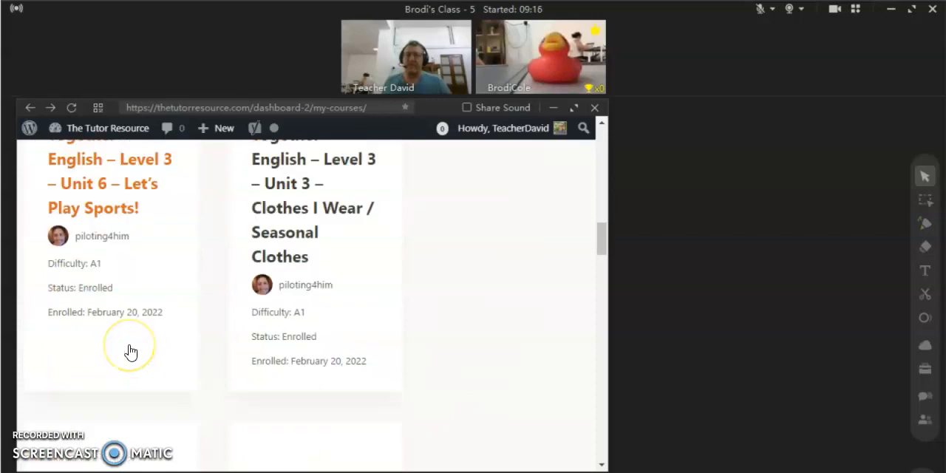
scroll(down, 3)
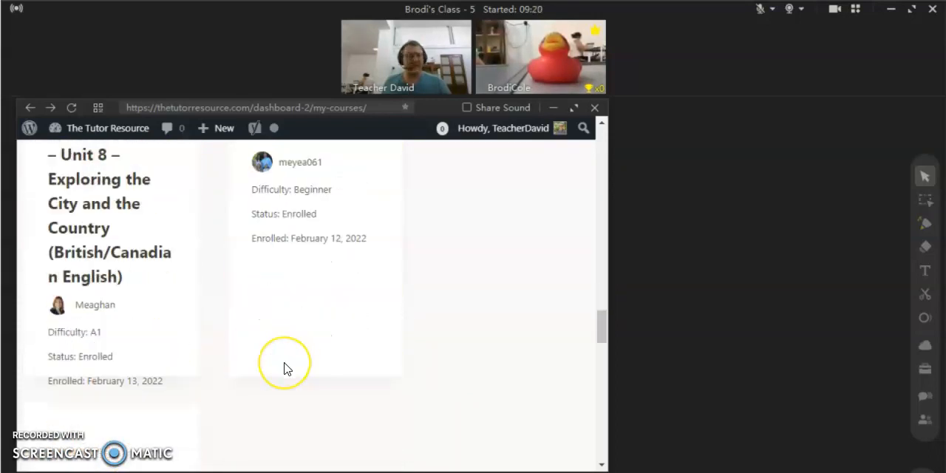
scroll(down, 3)
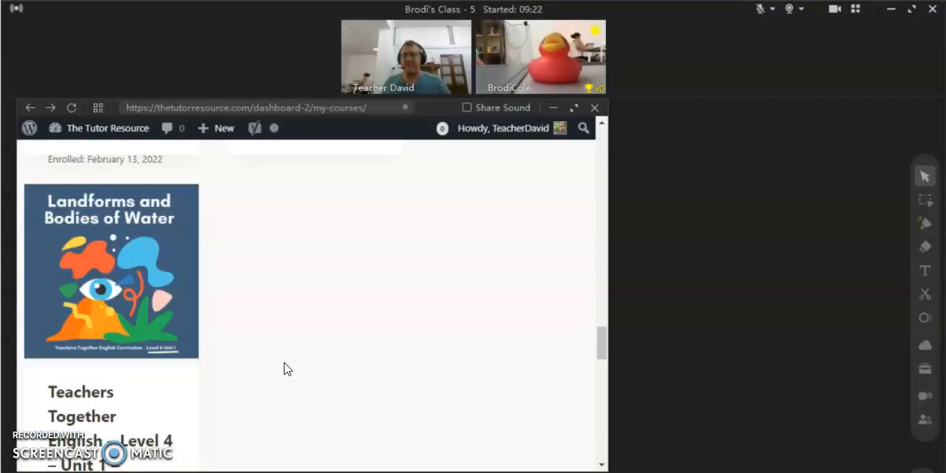
scroll(down, 3)
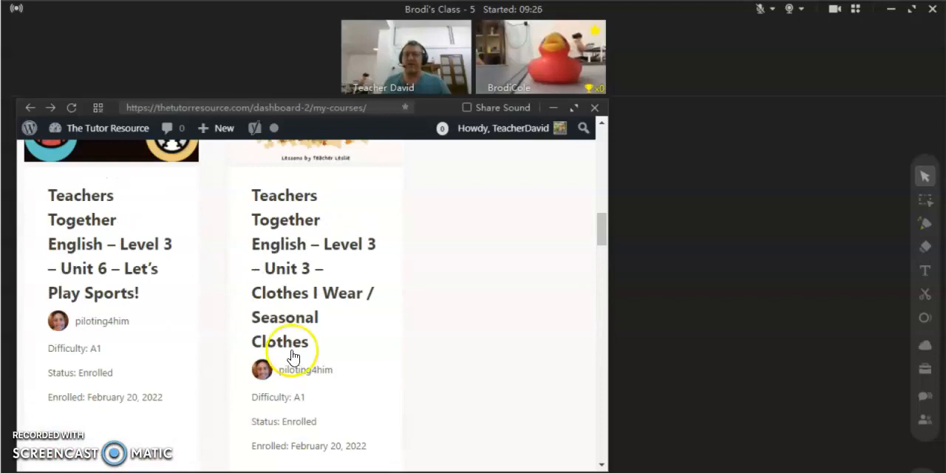
mouse_move(110, 243)
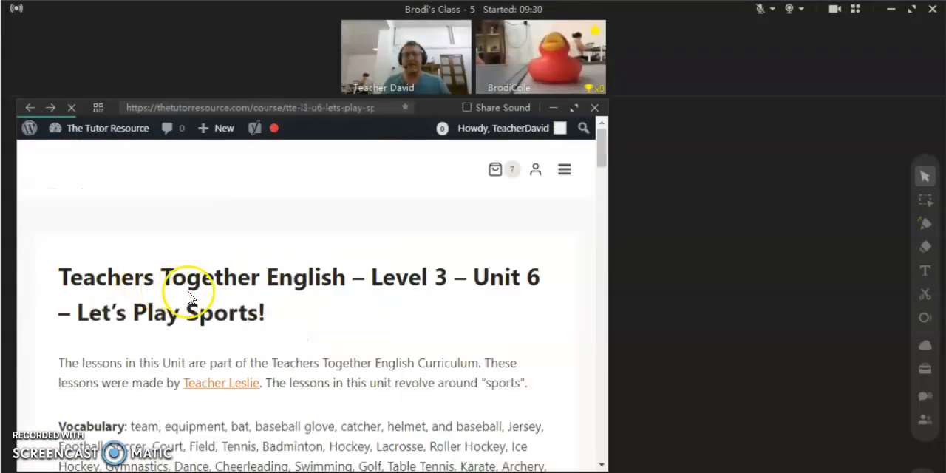
Step: Reach the team sports lesson and bring up the Google Slides presentation options for full screen
scroll(down, 3)
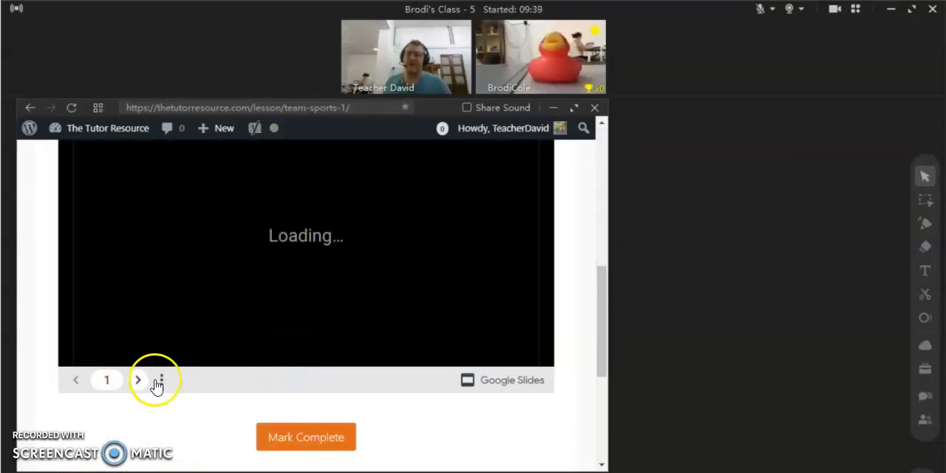
click(161, 380)
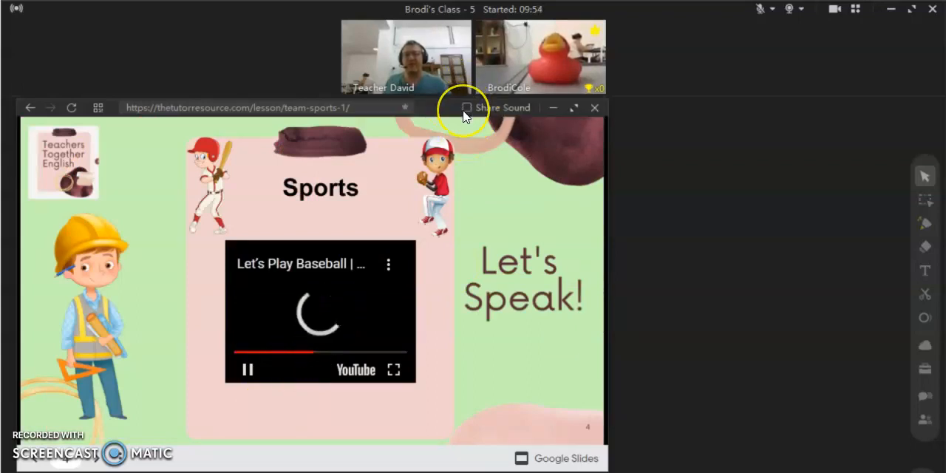
Step: Enable 'Share Sound' in the ClassIn browser bar so the baseball video's audio reaches the class
click(468, 107)
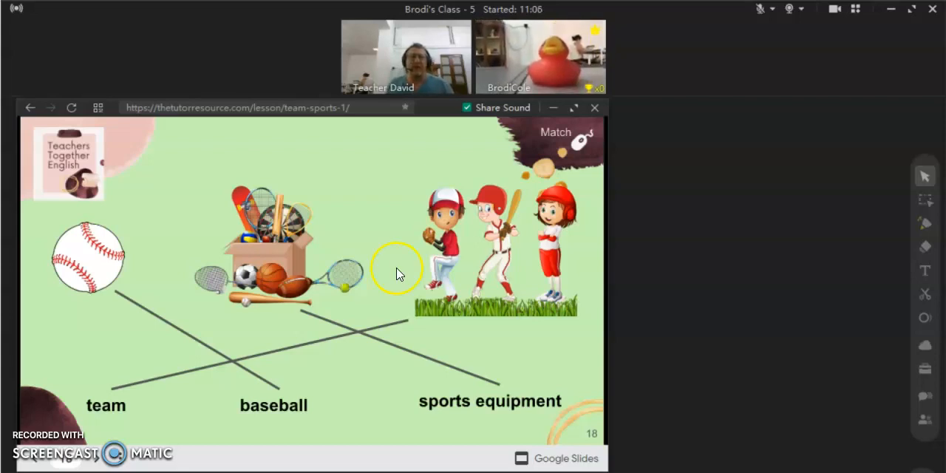
mouse_move(533, 352)
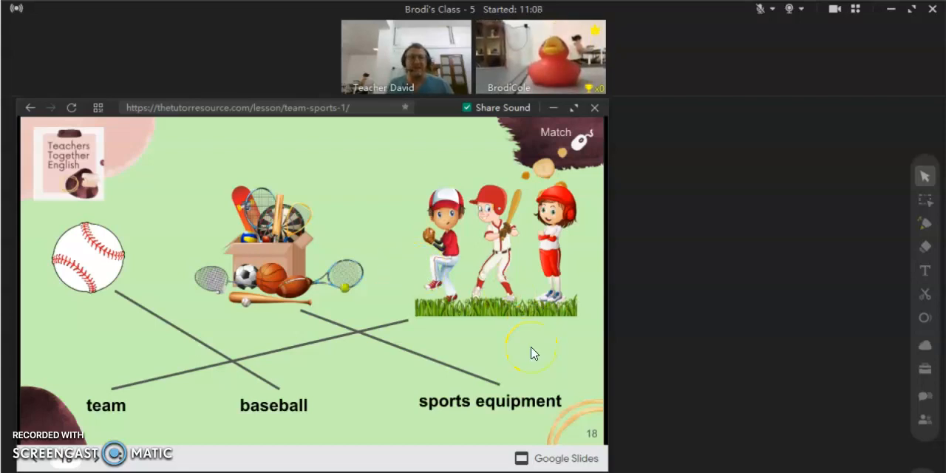